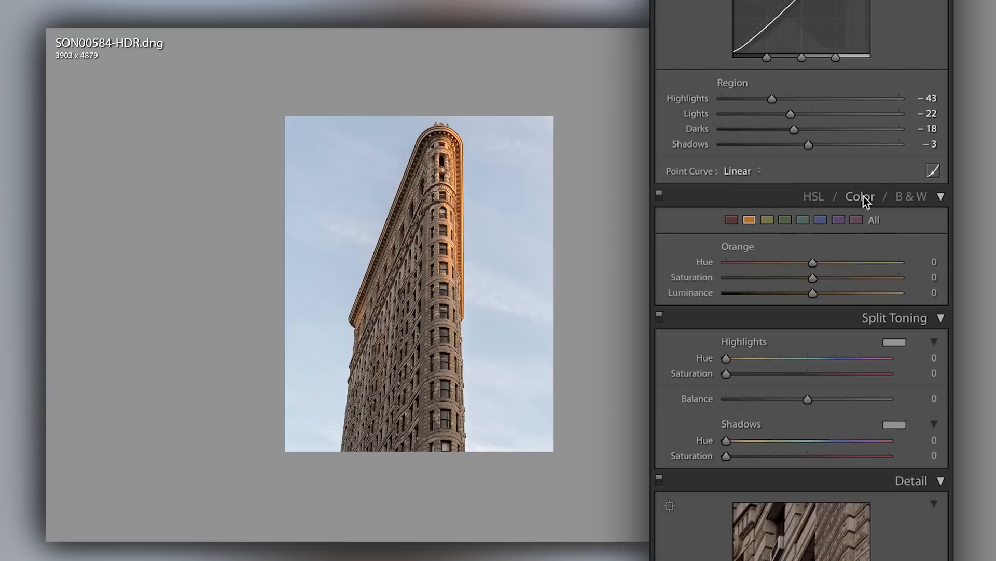
- Switch the colour panel to HSL to show per-colour luminance sliders from red to magenta
left_click(912, 196)
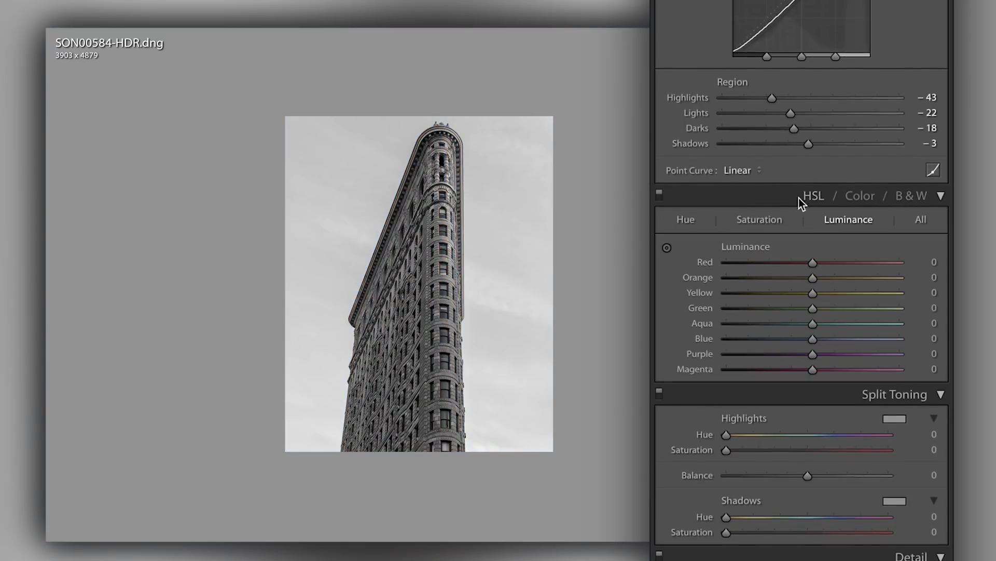